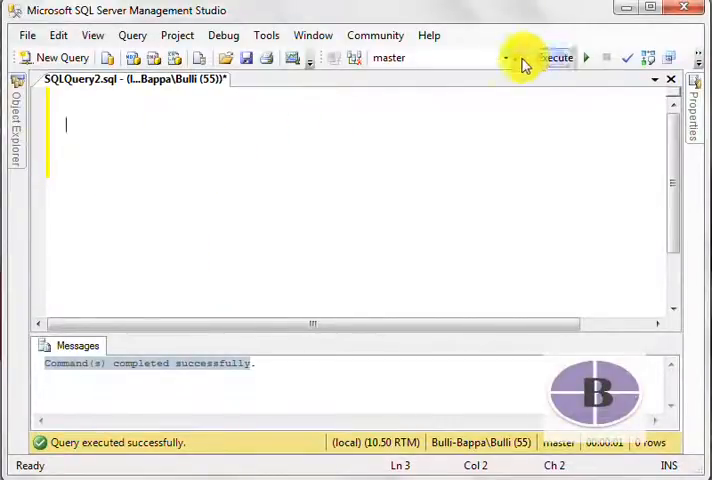
- Check the available databases, then type 'Drop database database_name' as the general syntax
click(505, 57)
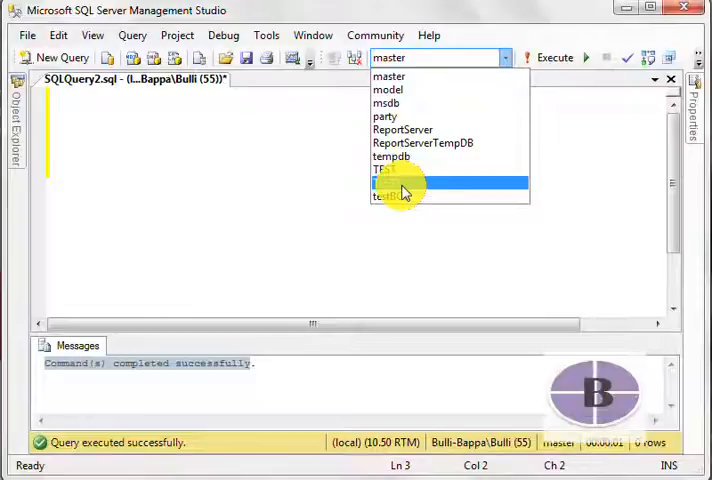
mouse_move(420, 183)
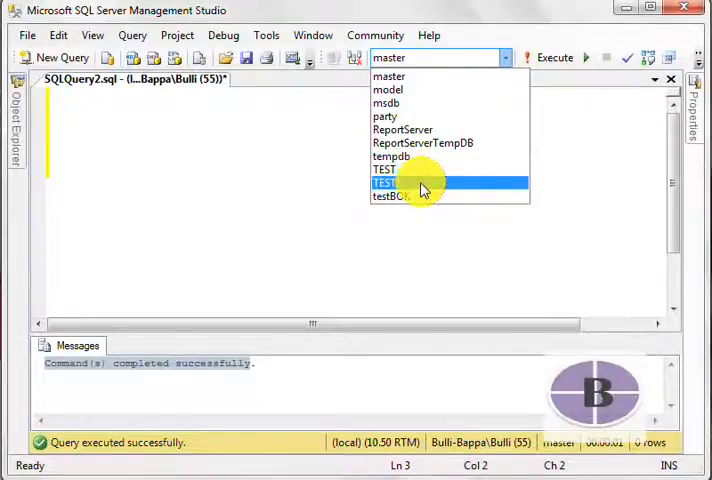
mouse_move(128, 160)
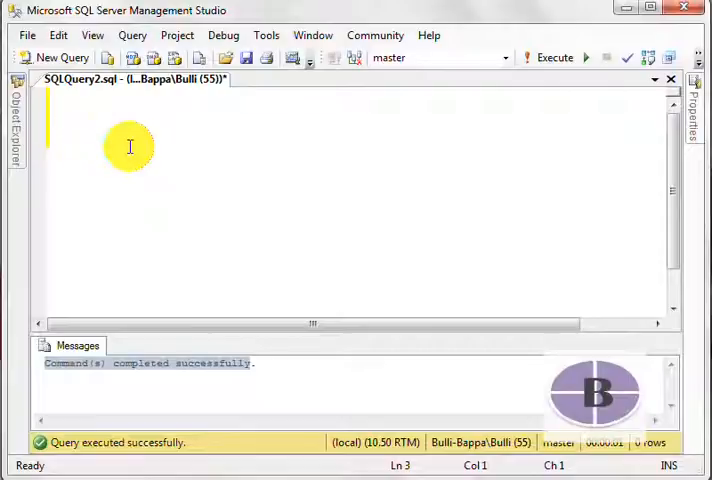
text(D)
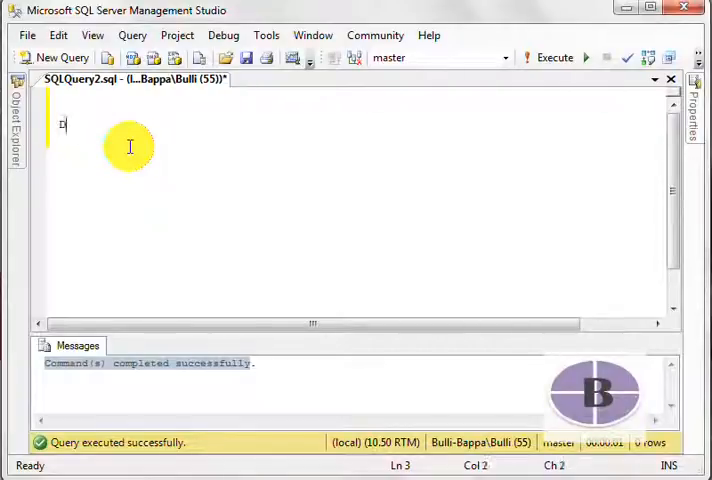
text(Drop data)
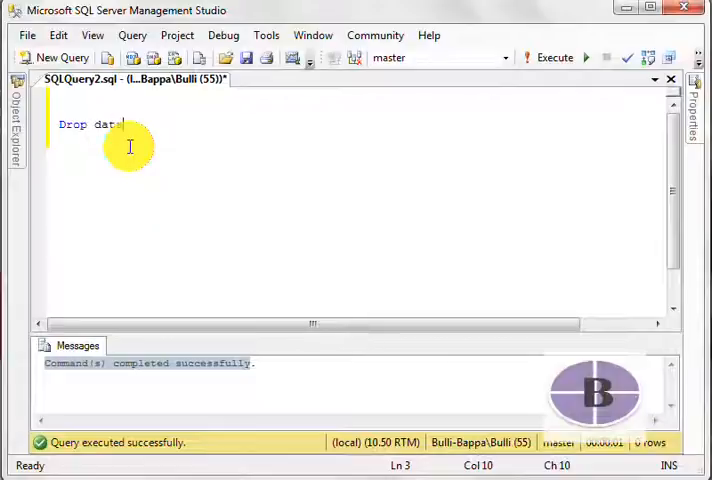
text(abase)
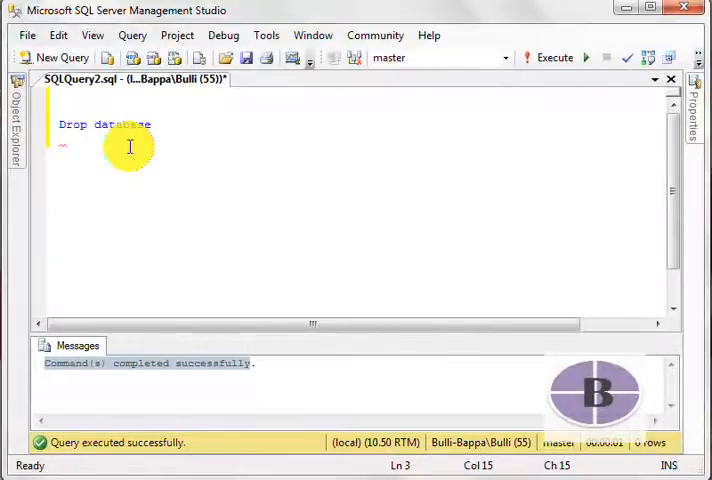
text(database)
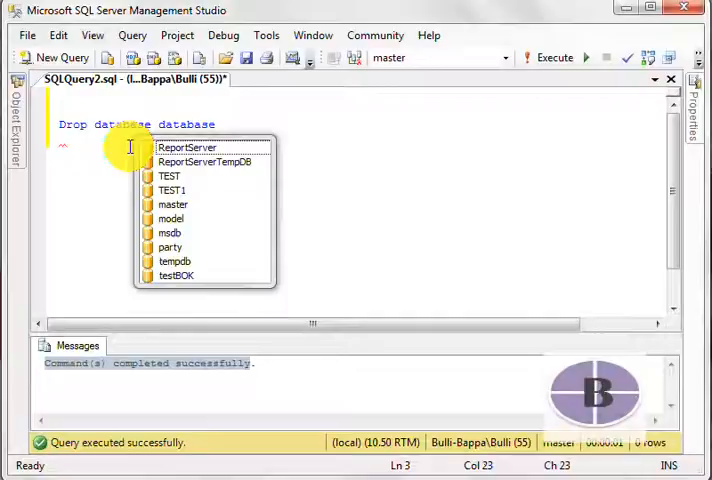
text(_name)
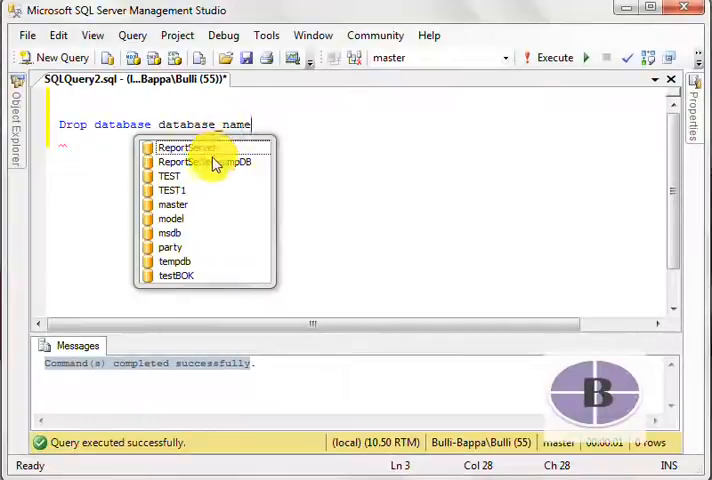
mouse_move(183, 275)
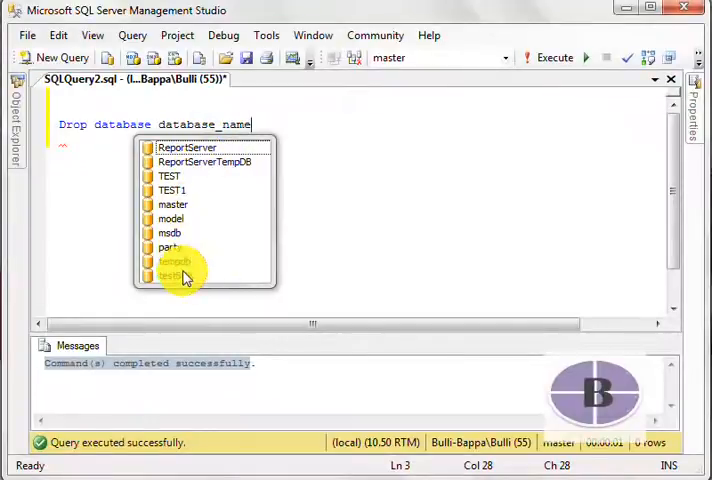
mouse_move(187, 148)
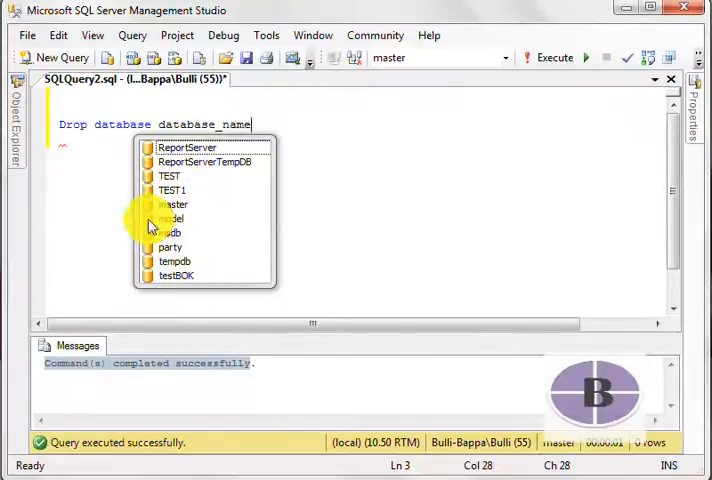
mouse_move(180, 183)
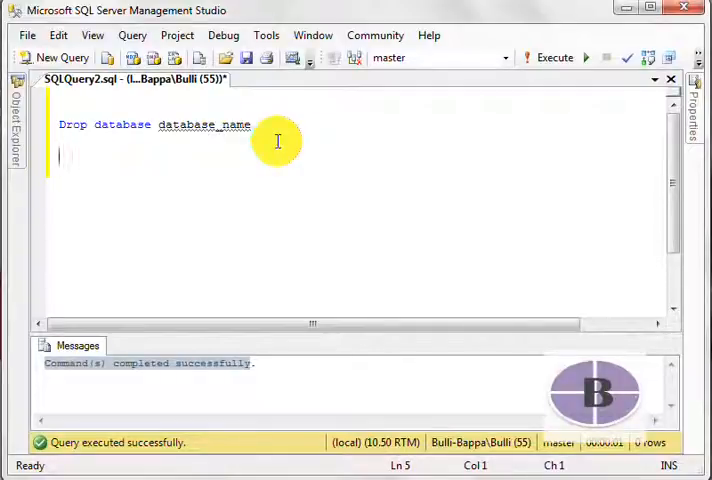
- Type the 'Drop database TEST' statement on a new line below the syntax line
text(Drop dat)
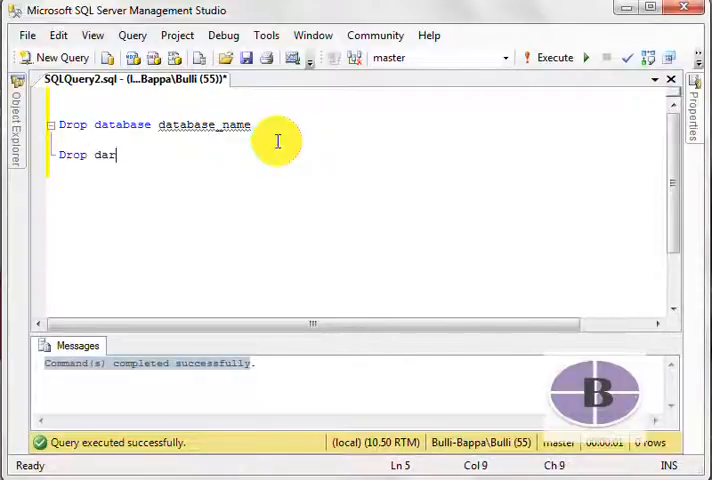
text(za)
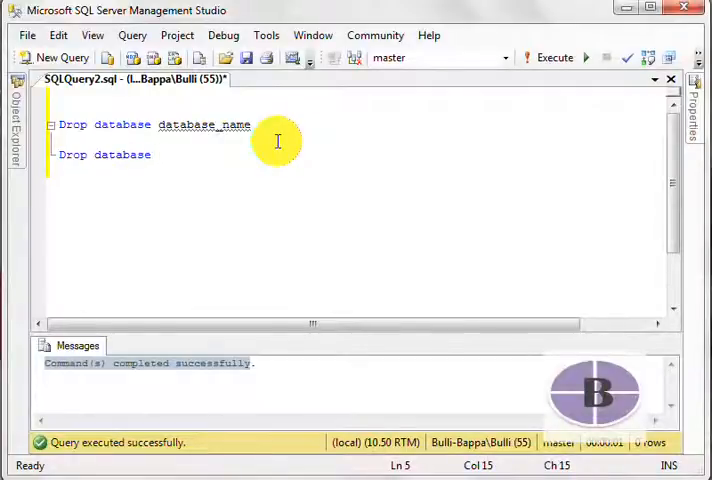
text(TEST)
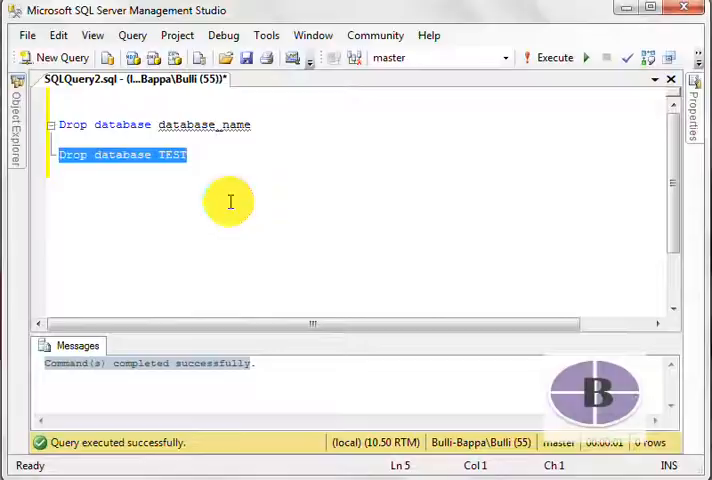
mouse_move(215, 143)
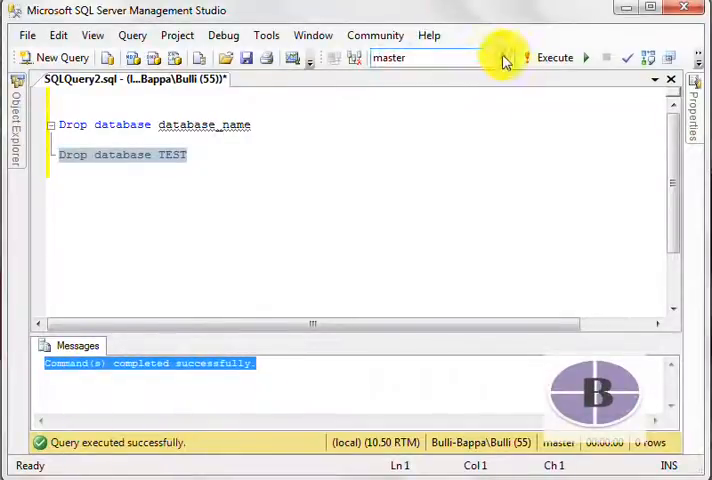
mouse_move(505, 57)
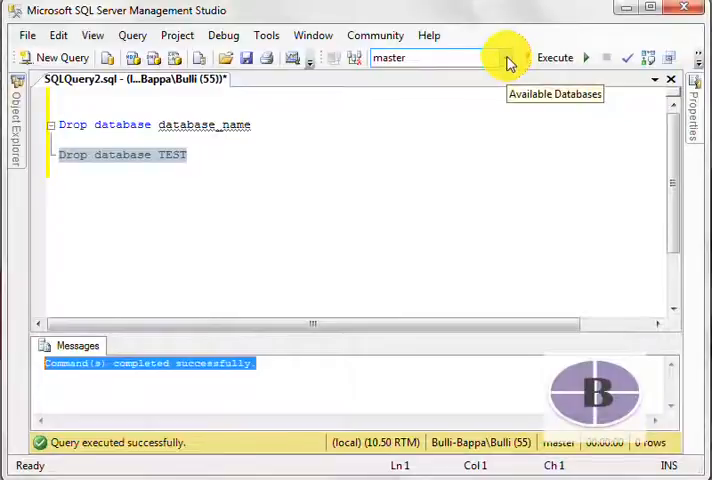
click(505, 57)
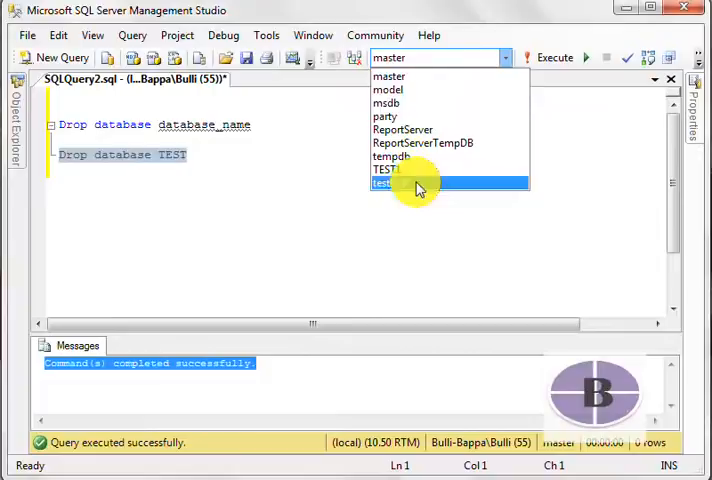
mouse_move(420, 130)
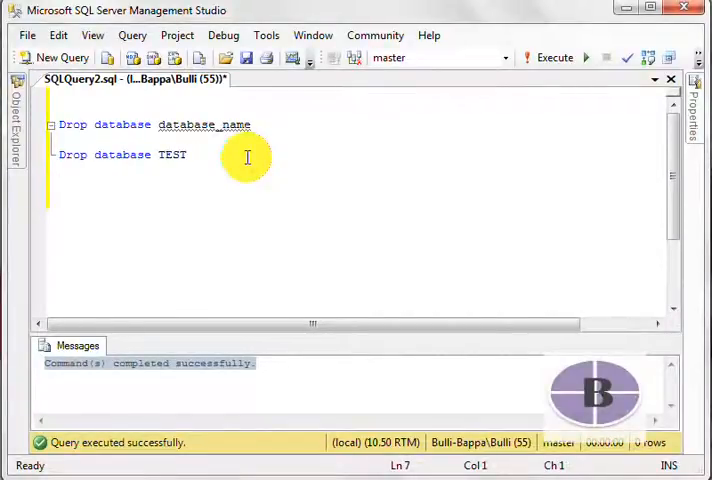
- Write 'Drop database TEST1' on a third line and execute it
text(Drop)
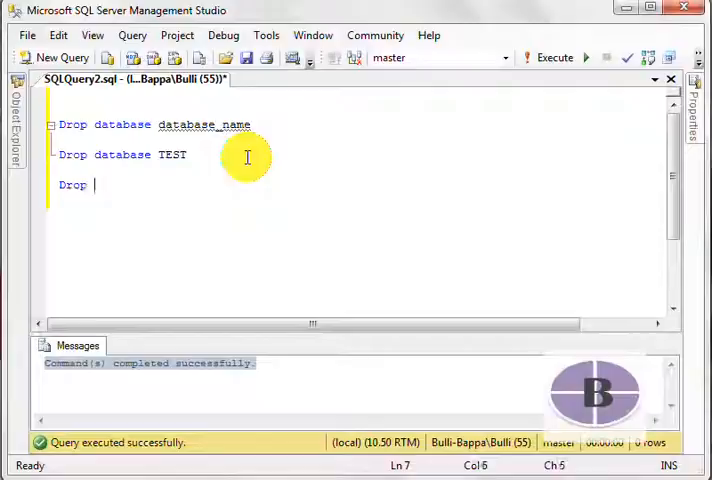
text(database)
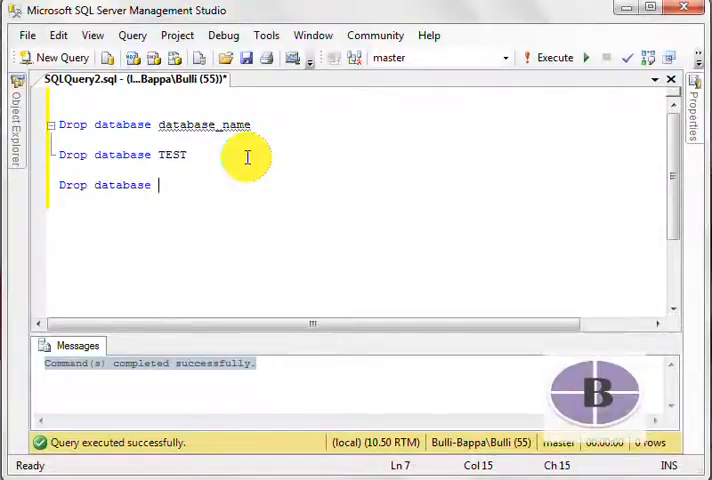
text(TEST1)
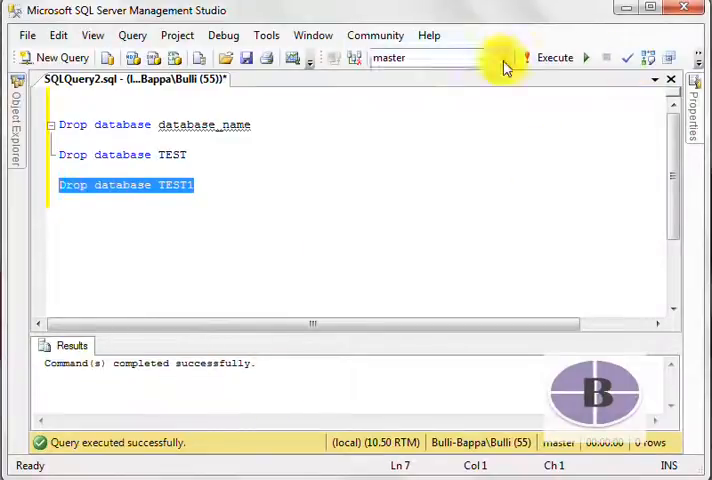
click(78, 345)
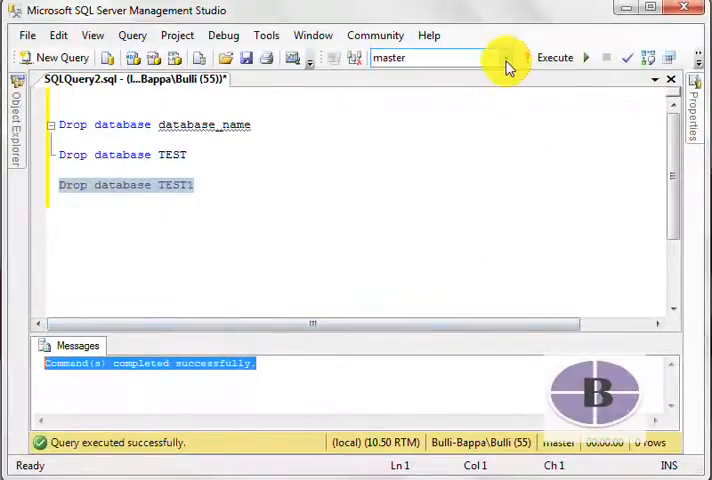
- Open the Available Databases dropdown to confirm TEST1 is no longer listed
click(505, 57)
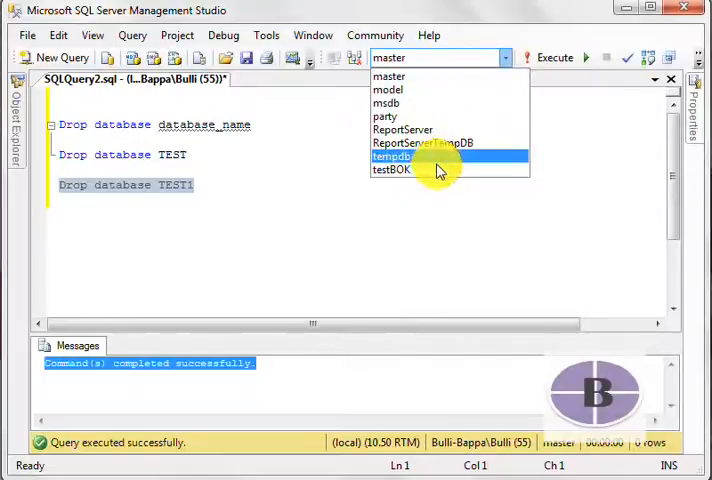
mouse_move(430, 120)
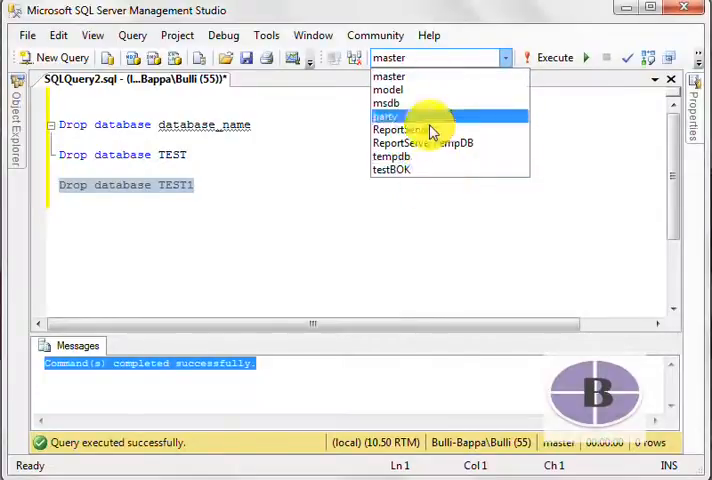